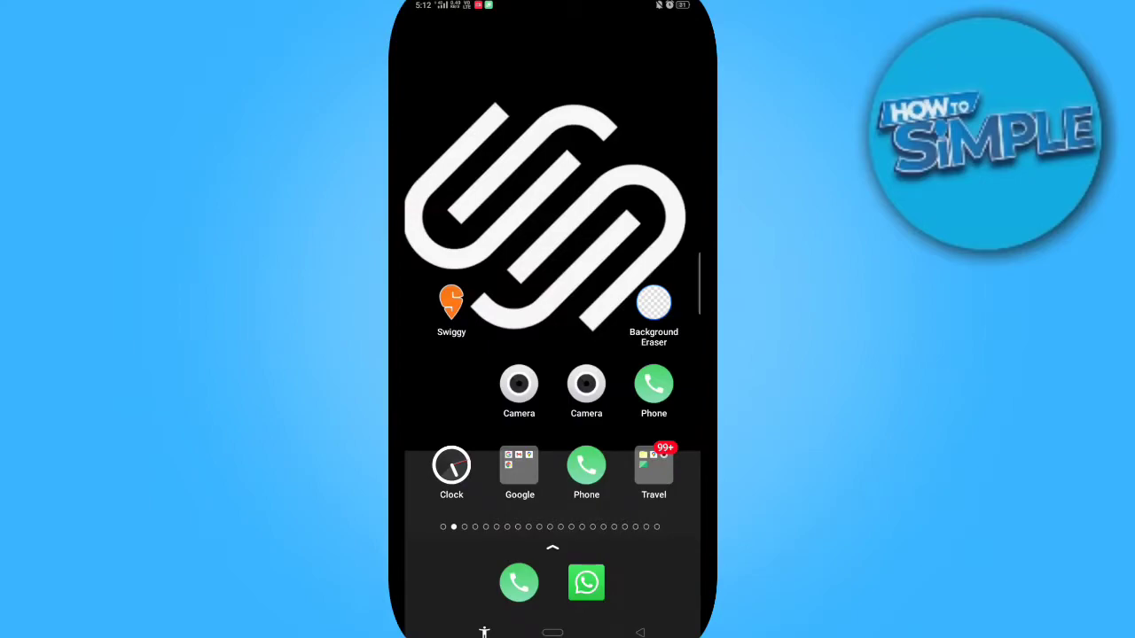
Open the Google folder on the home screen, revealing Google, Gmail, Maps and Chrome
click(519, 464)
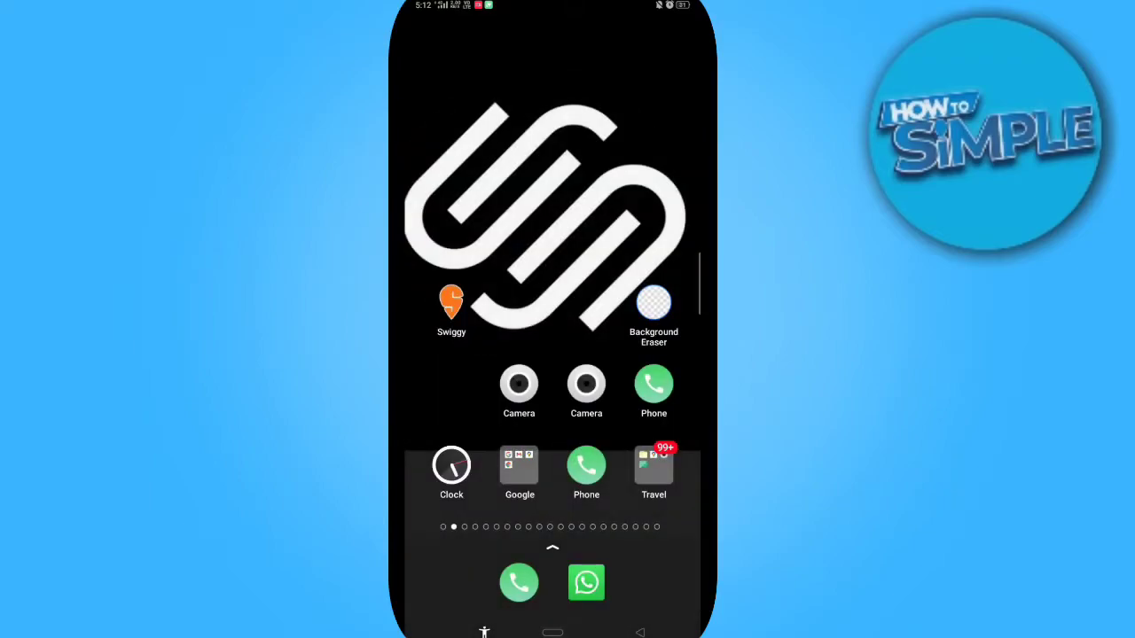
click(519, 465)
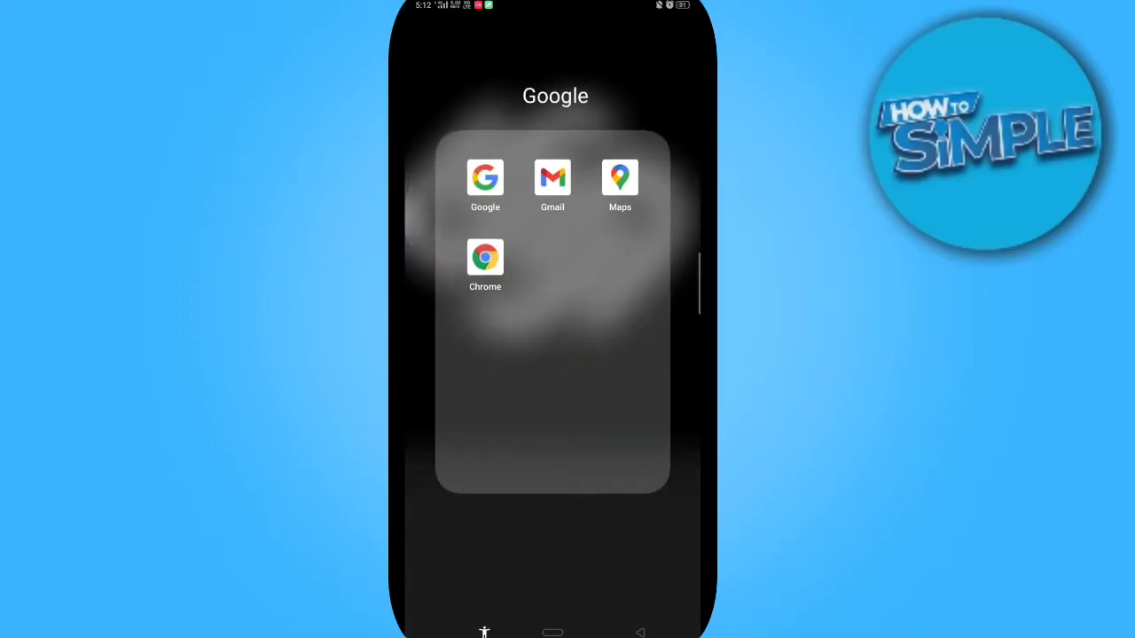
Launch Chrome onto the ClickUp list at app.clickup.com and bring up its three-dot view menu
click(486, 258)
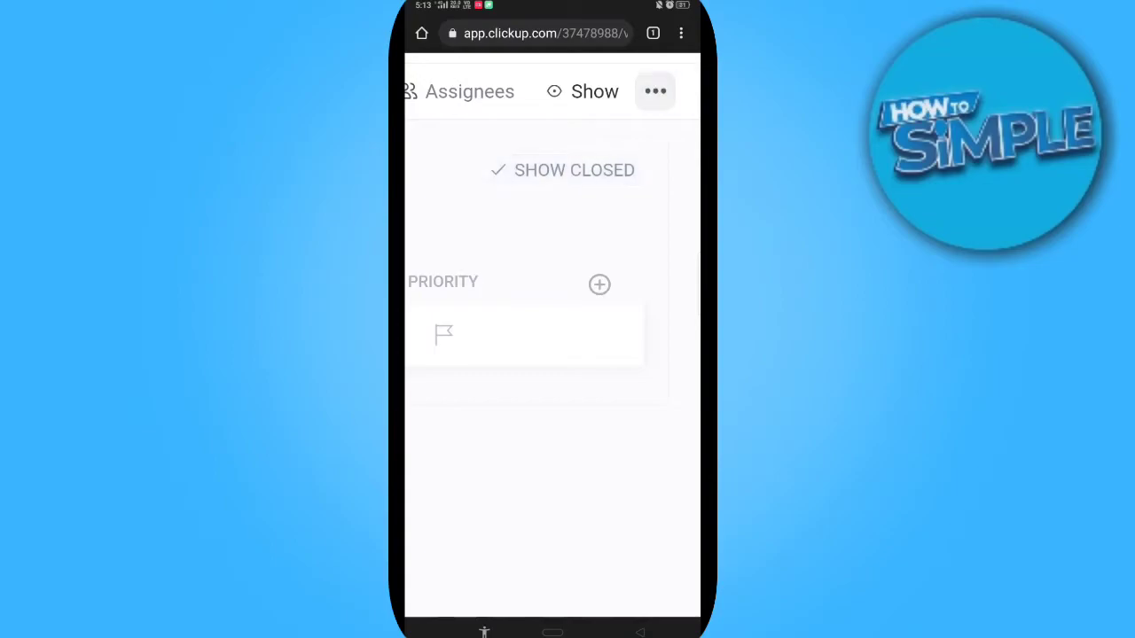
click(687, 86)
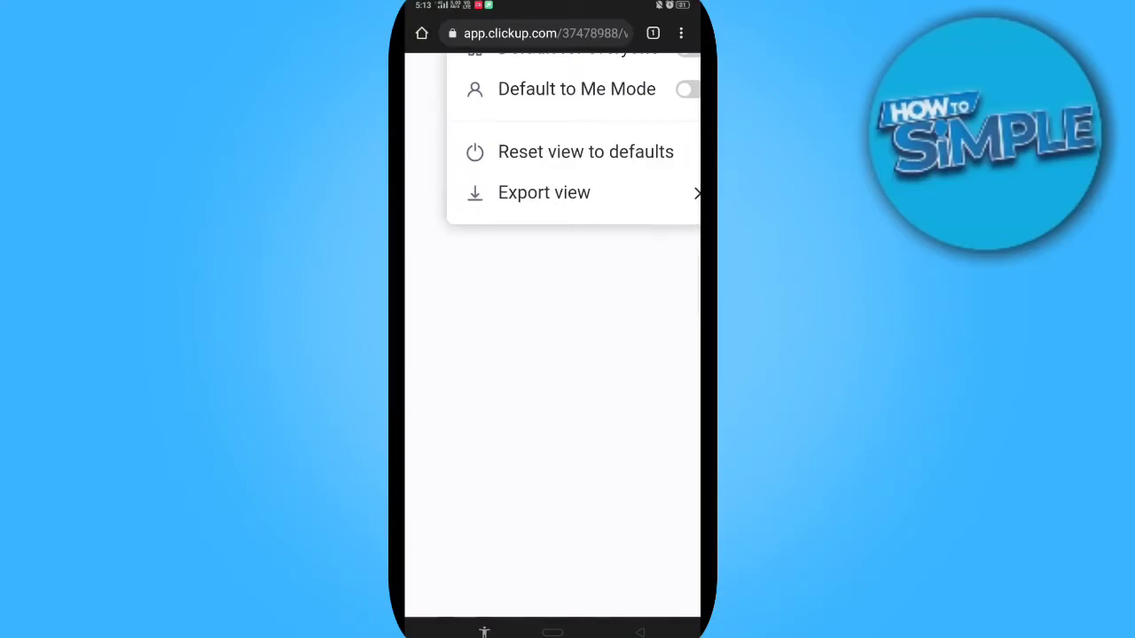
Choose Export view and set the file format to Excel with Visible columns
click(542, 192)
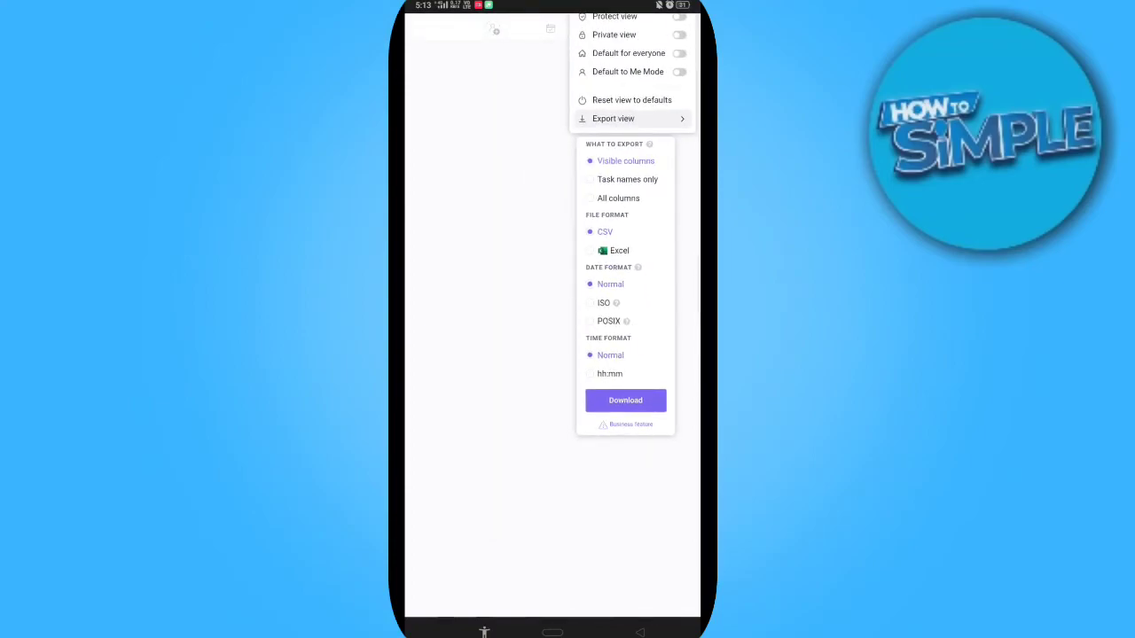
click(619, 250)
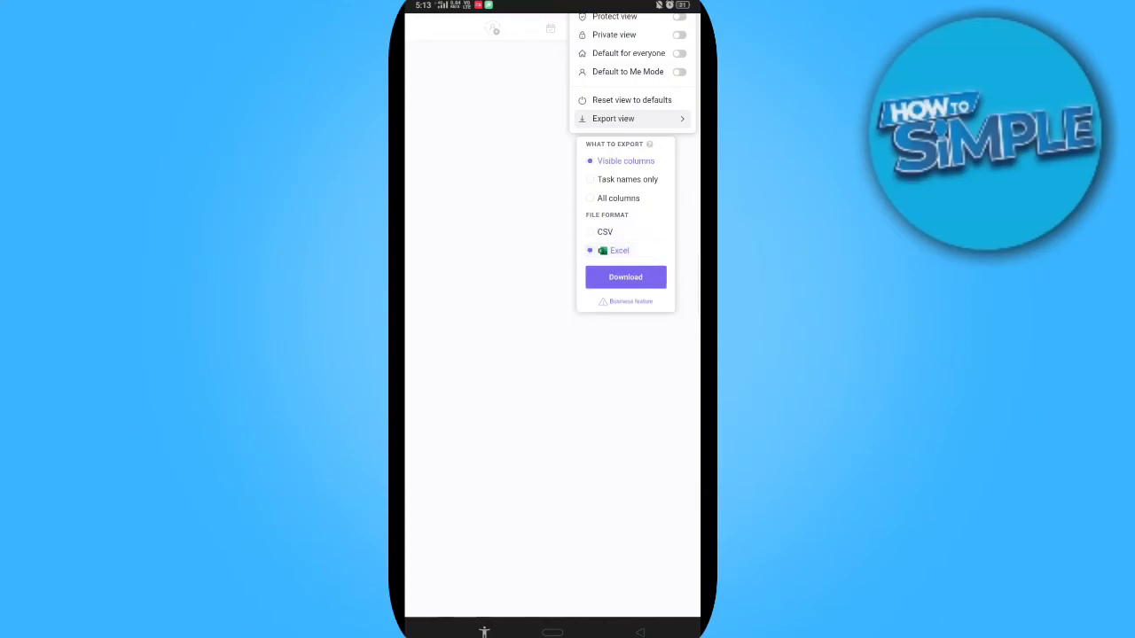
Download the Excel export of the list view, triggering the download notification
click(625, 276)
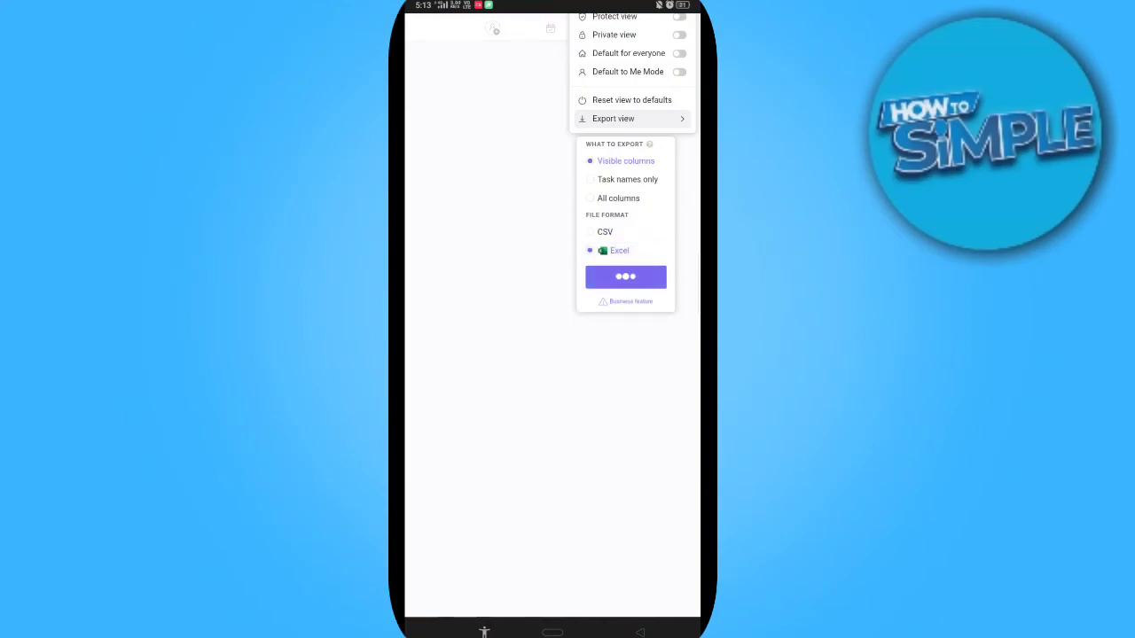
click(624, 277)
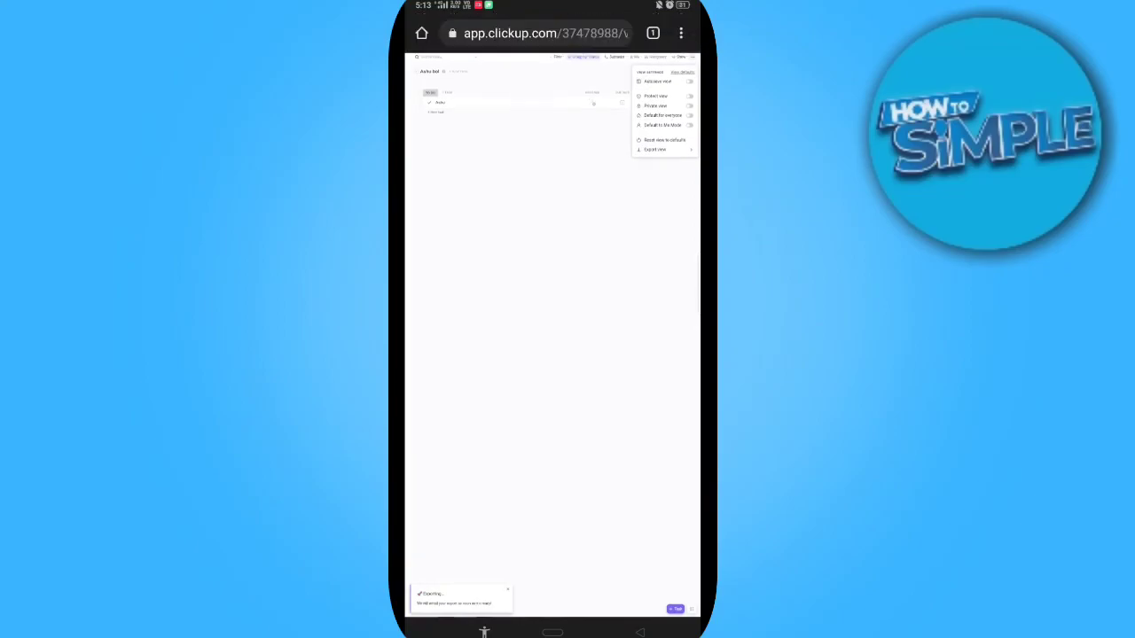